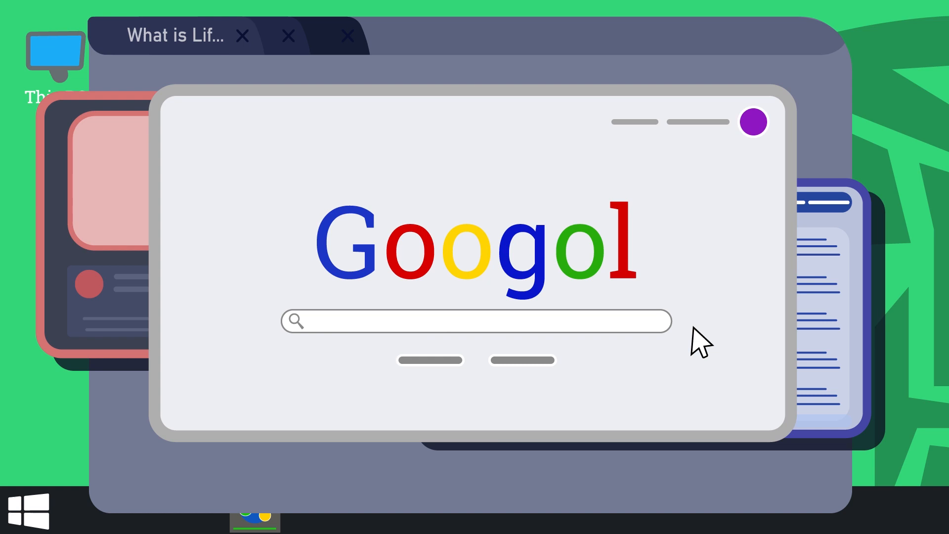
pyautogui.write('WHY LI')
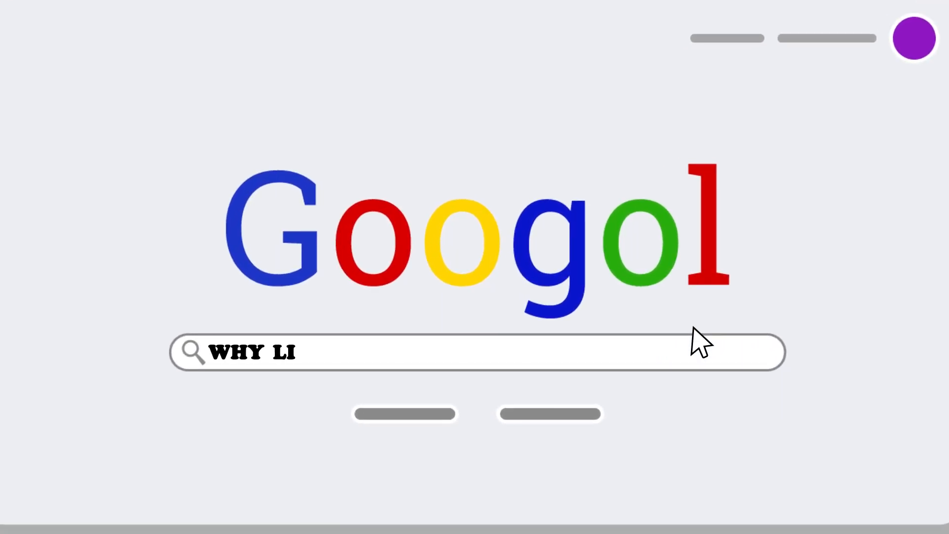